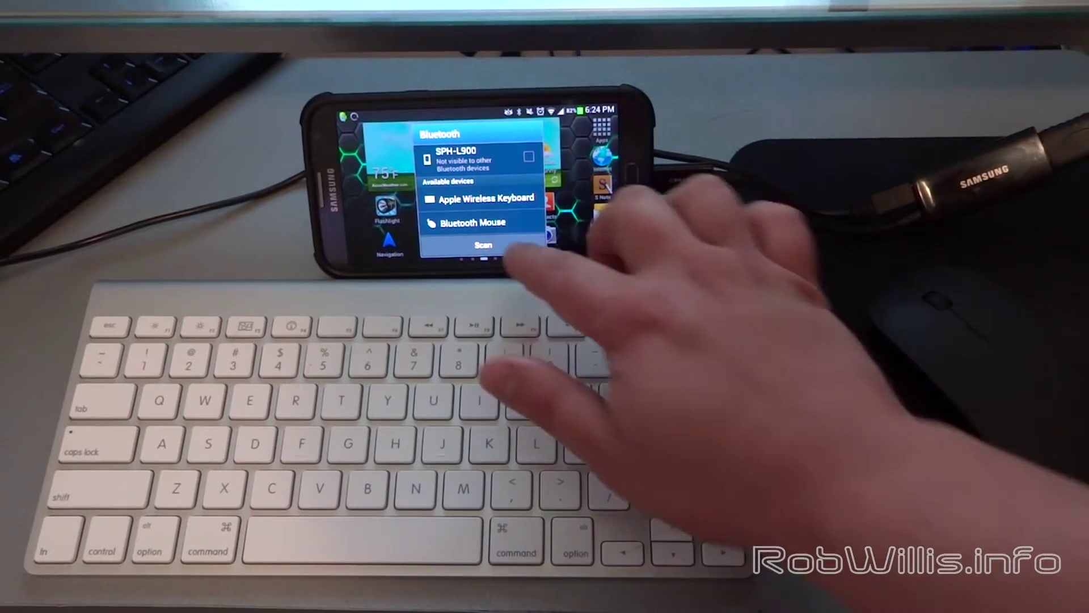
- Pair the Bluetooth Mouse from the Available devices list as an input device
left_click(462, 223)
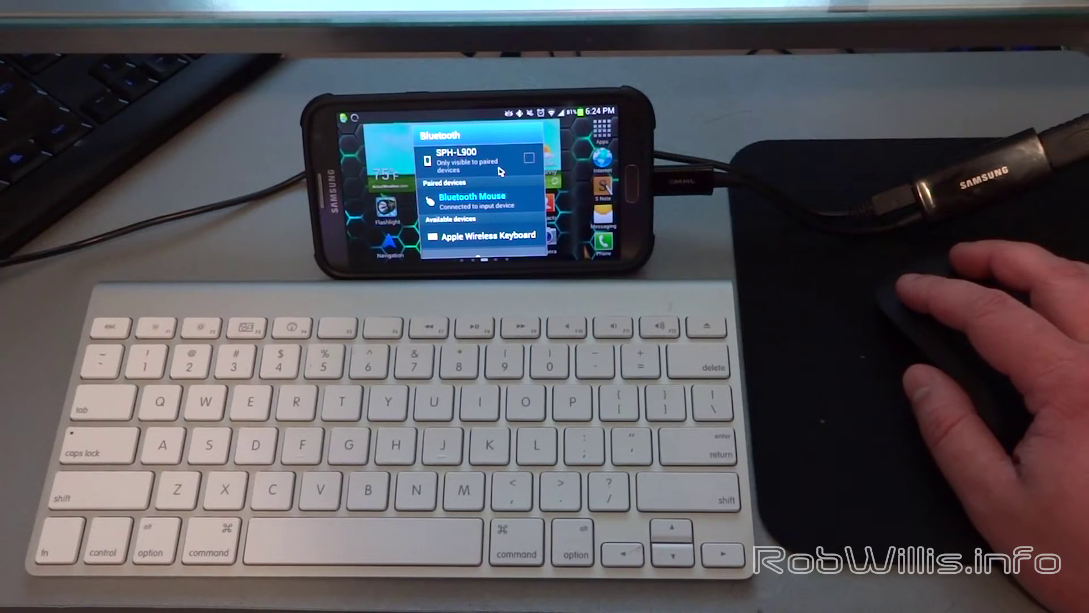
- Pair the Apple Wireless Keyboard from the Available devices list
left_click(489, 235)
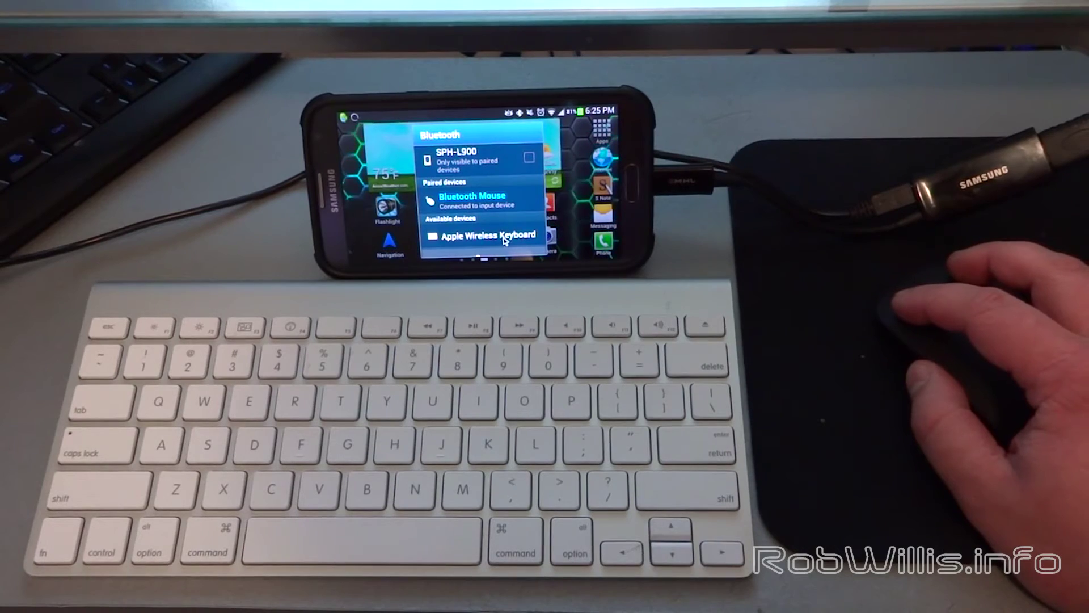
left_click(488, 235)
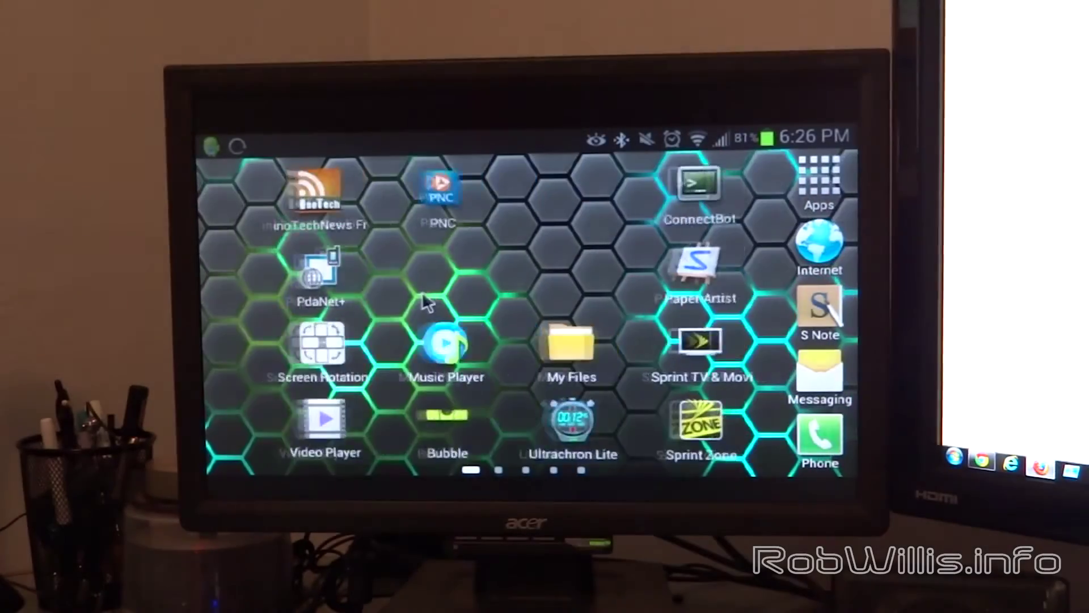
- Swipe the launcher to the second home screen page of app shortcuts
scroll("left", 3)
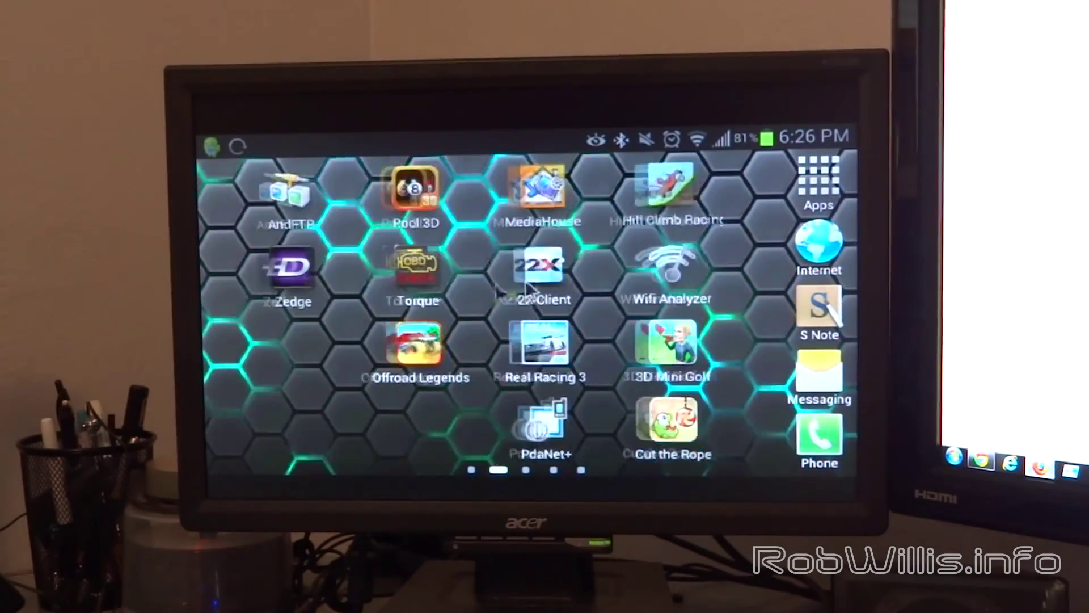